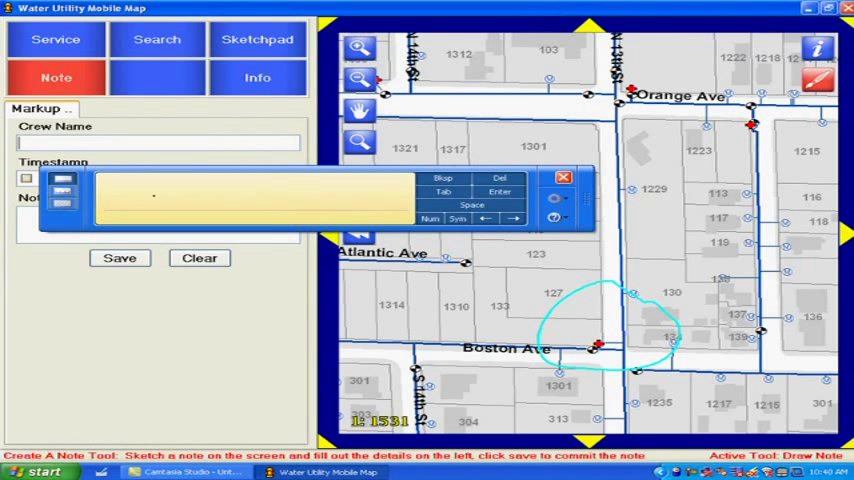
Step: Enter 'Mike' as the crew name and set the timestamp date to February 11, 2009
text(Mike.)
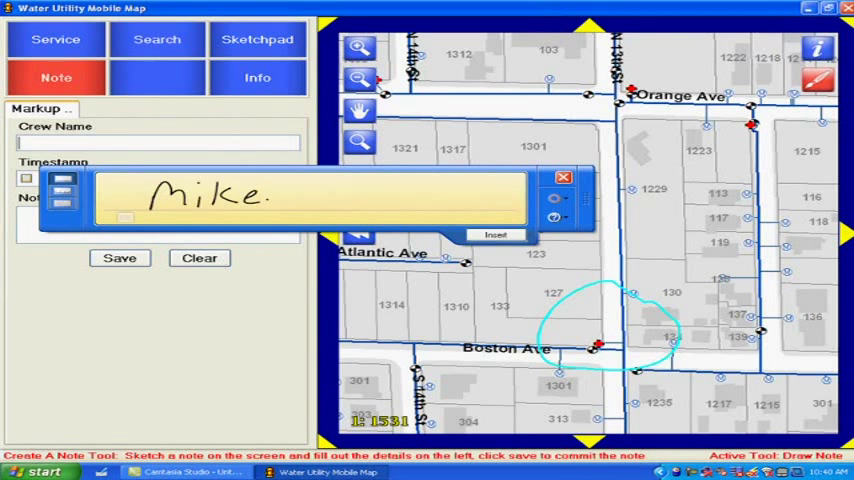
click(496, 236)
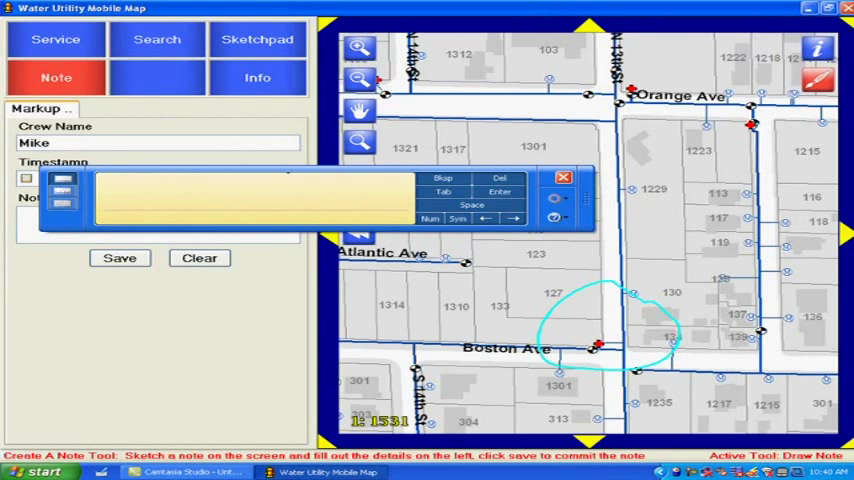
click(292, 178)
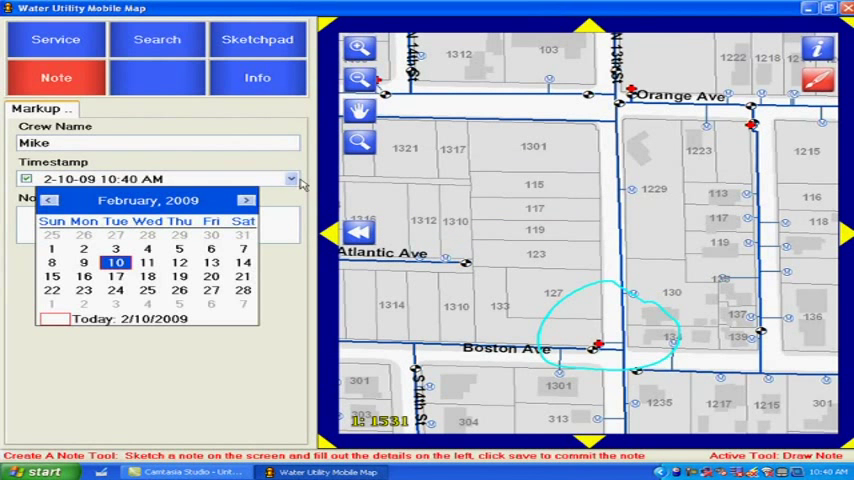
click(148, 262)
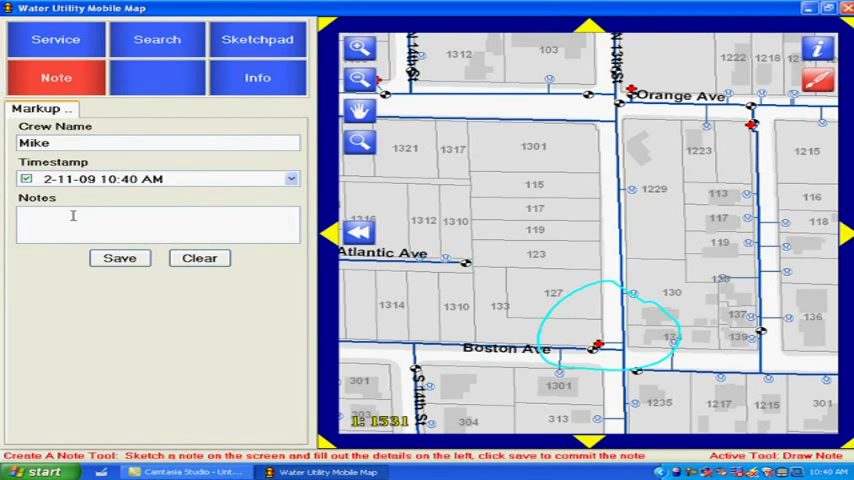
Step: Bring up handwriting input for Notes and dismiss it without adding text
click(156, 224)
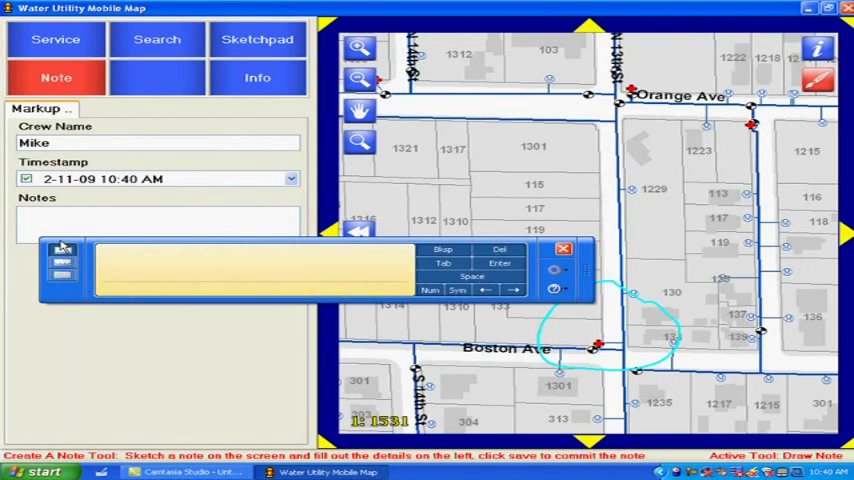
click(564, 248)
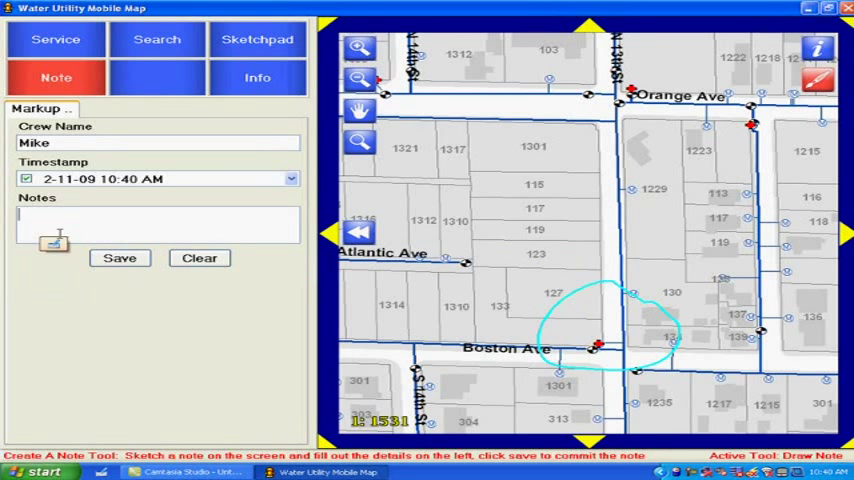